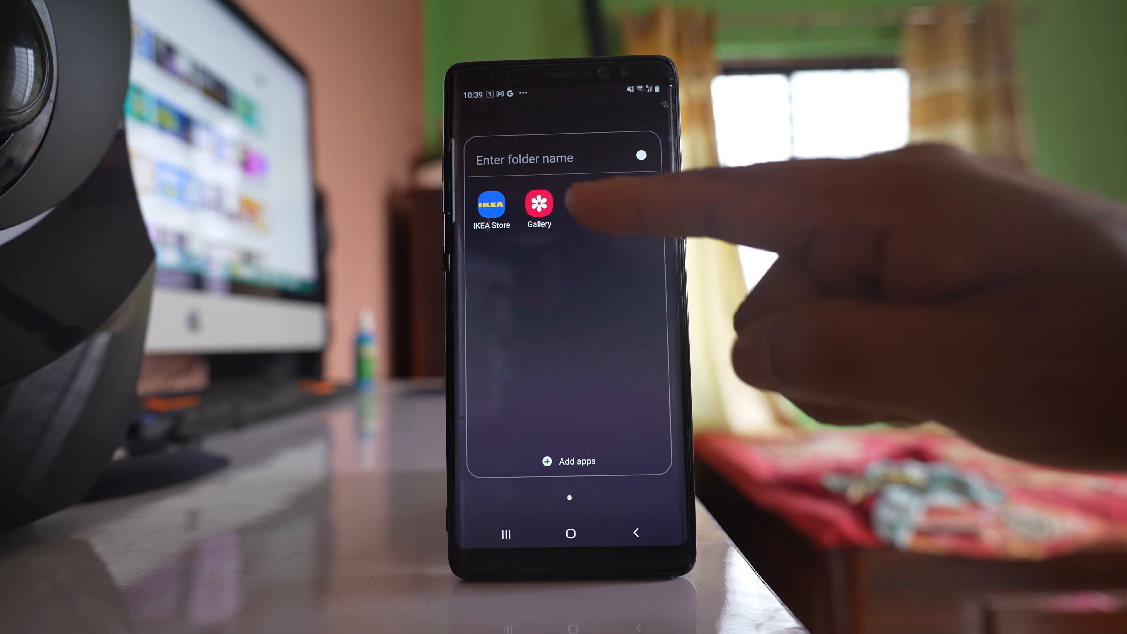
# Step: Launch Gallery and browse down through the full list of photo albums
pyautogui.click(539, 206)
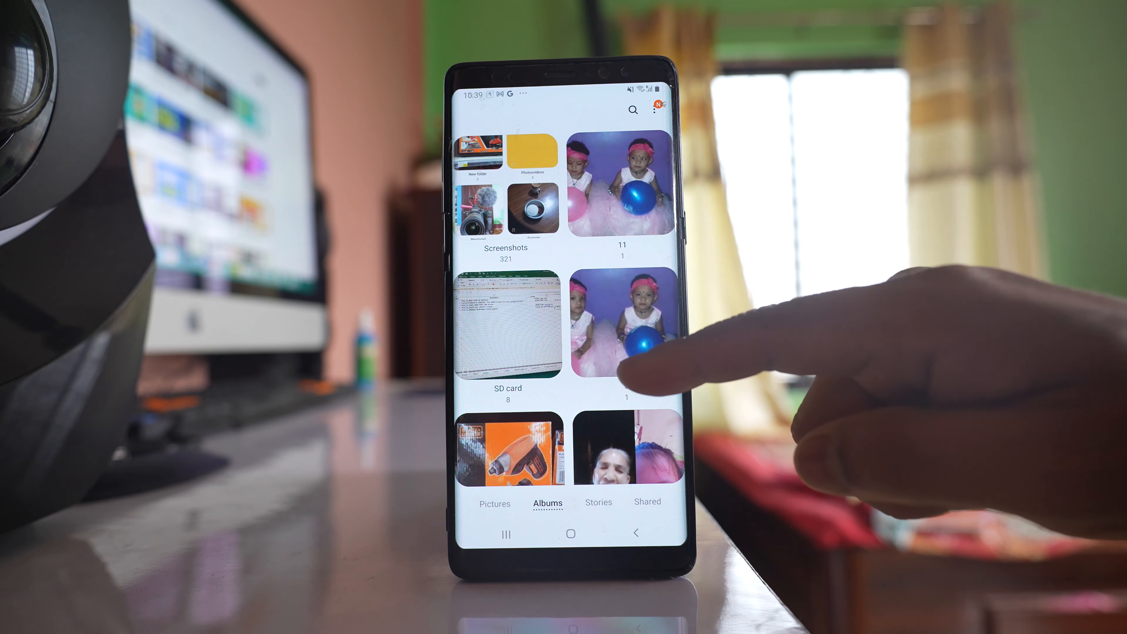
pyautogui.scroll(-3)
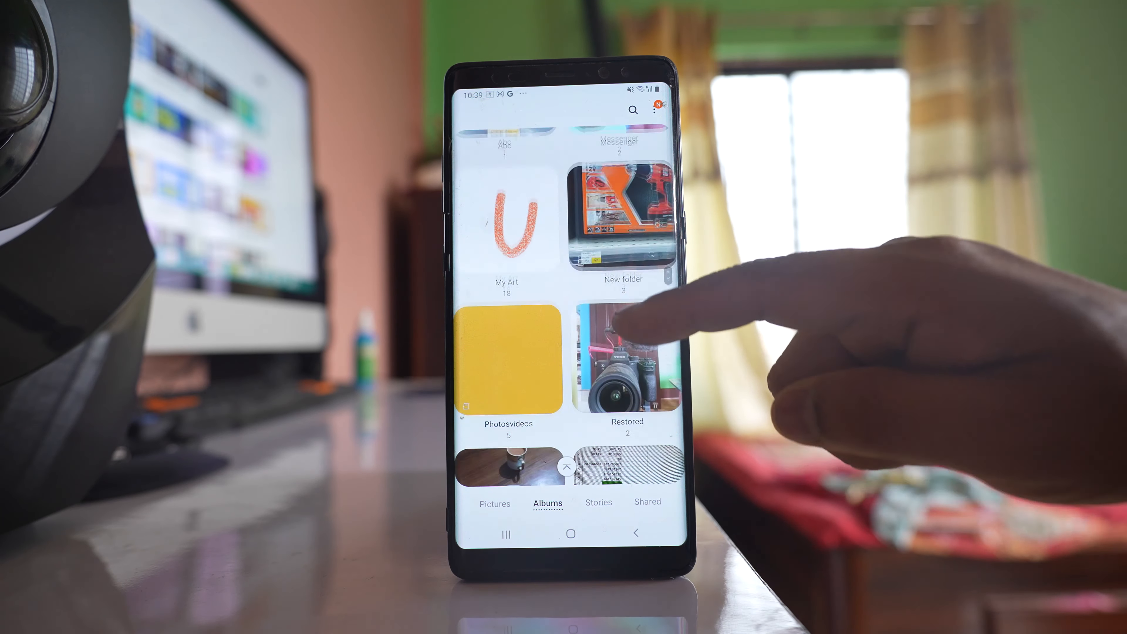
pyautogui.scroll(-3)
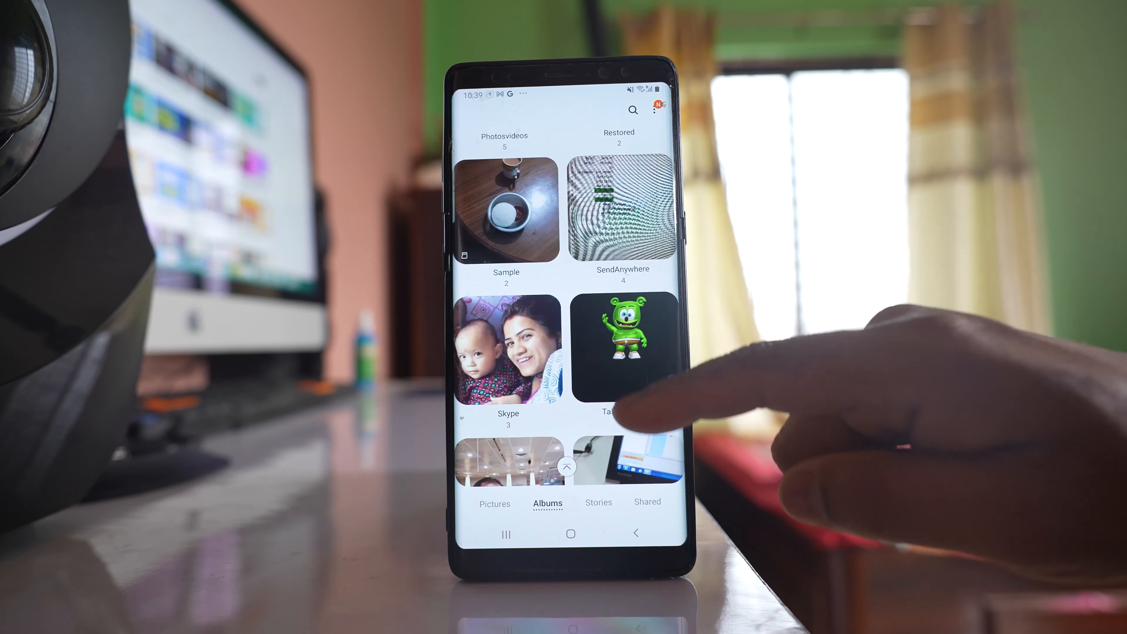
pyautogui.scroll(-3)
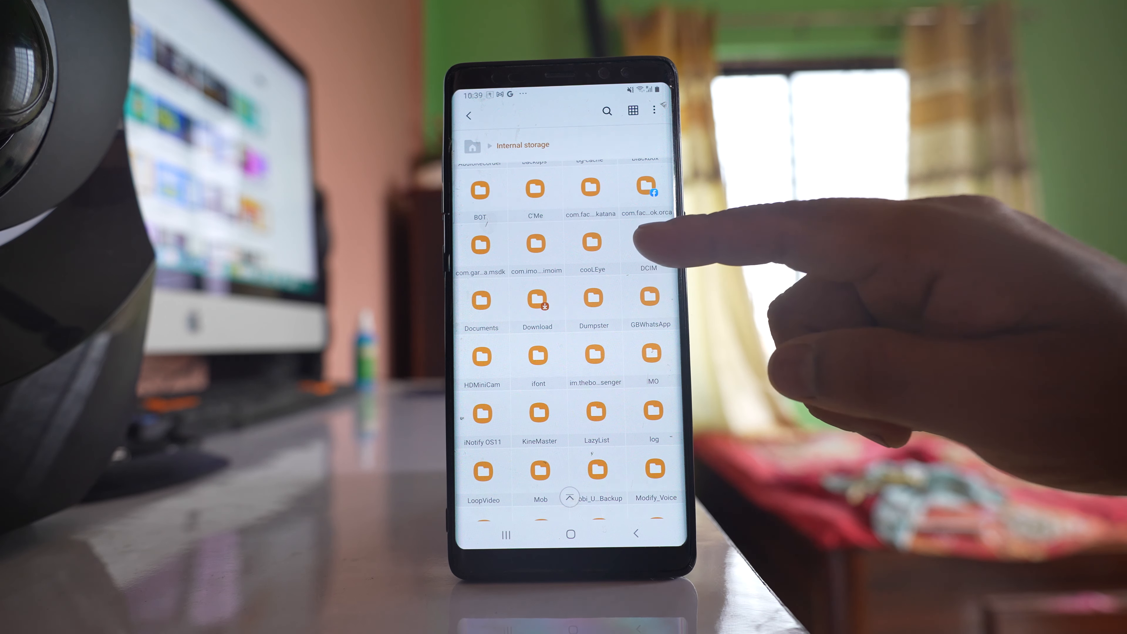
# Step: Enter the DCIM folder in internal storage to see its subfolders
pyautogui.click(649, 243)
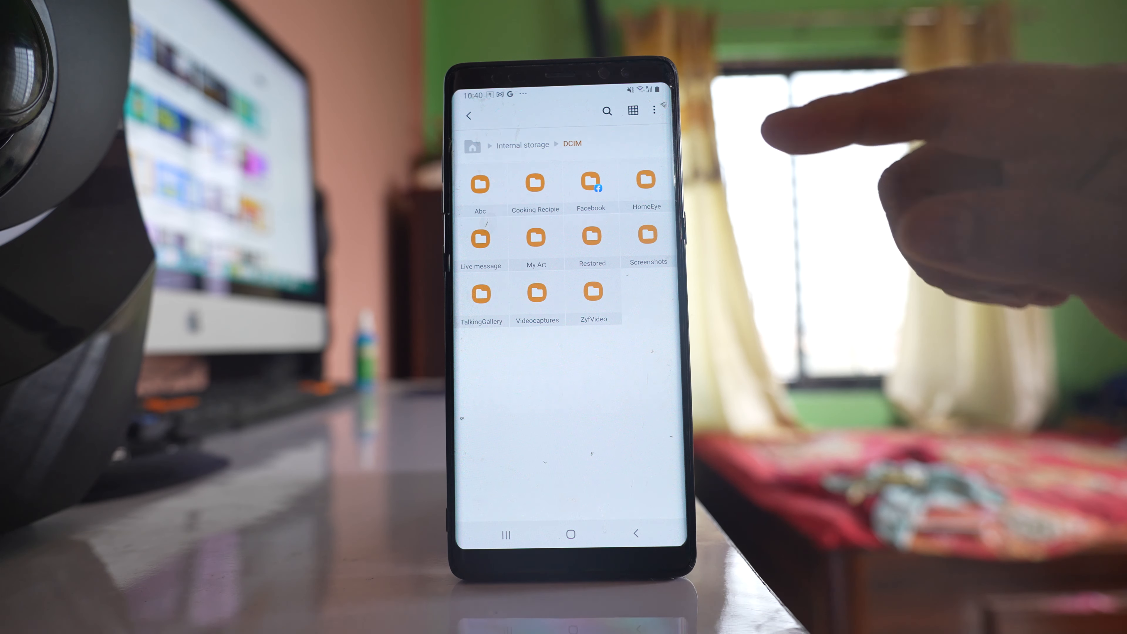
# Step: Enable Show hidden system files in My Files settings so hidden DCIM items appear
pyautogui.click(654, 111)
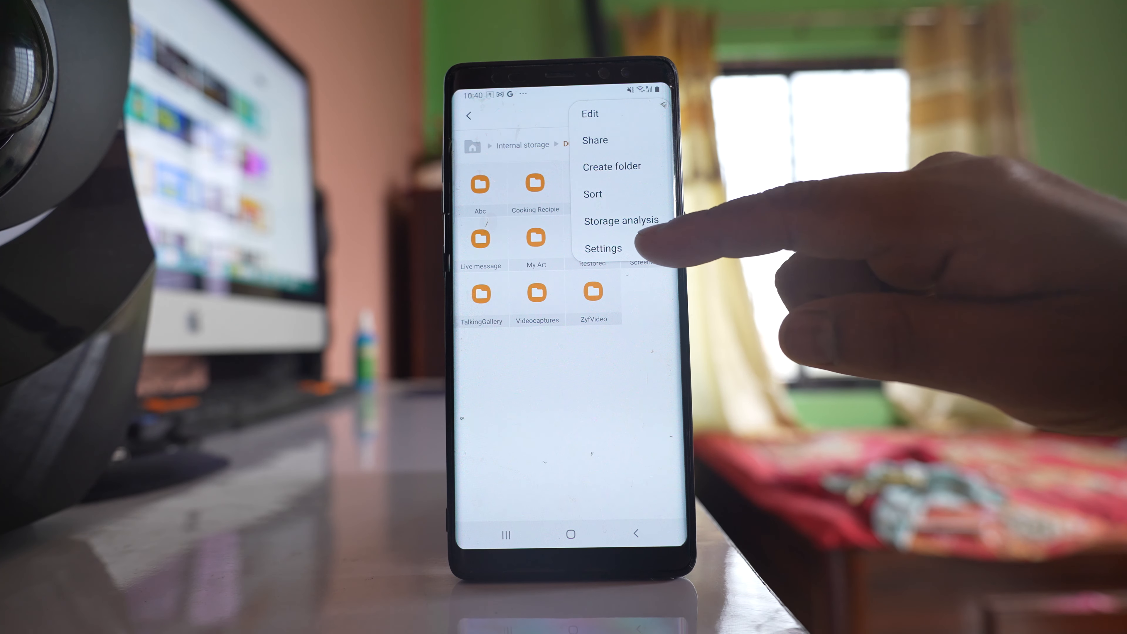
pyautogui.click(603, 248)
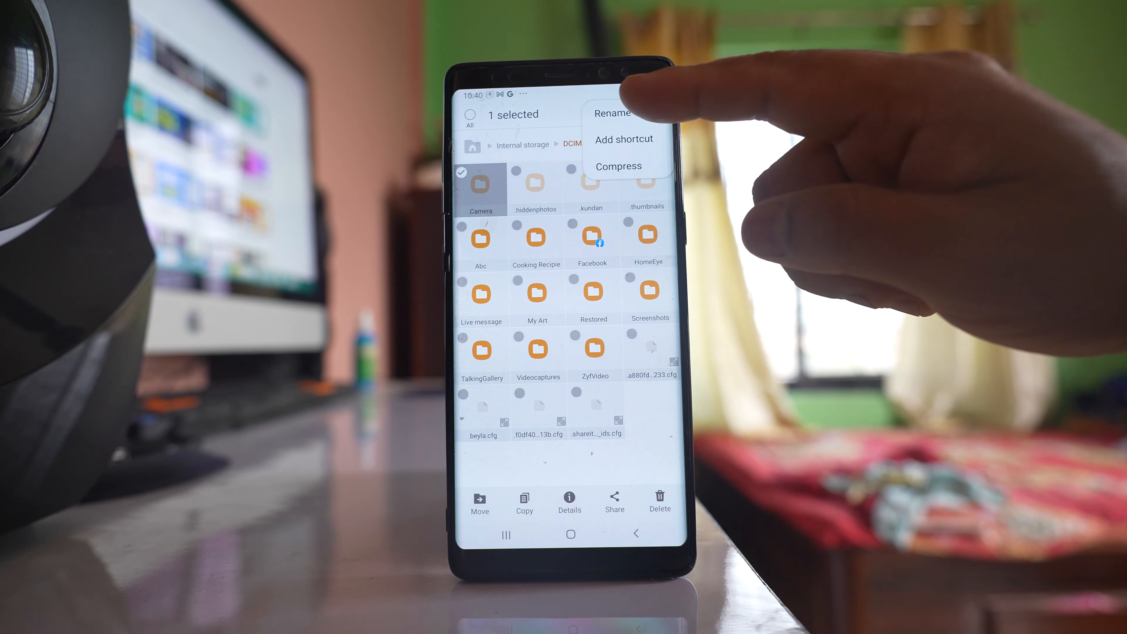
# Step: Bring up the Rename dialog for the hidden Camera folder in DCIM
pyautogui.click(613, 113)
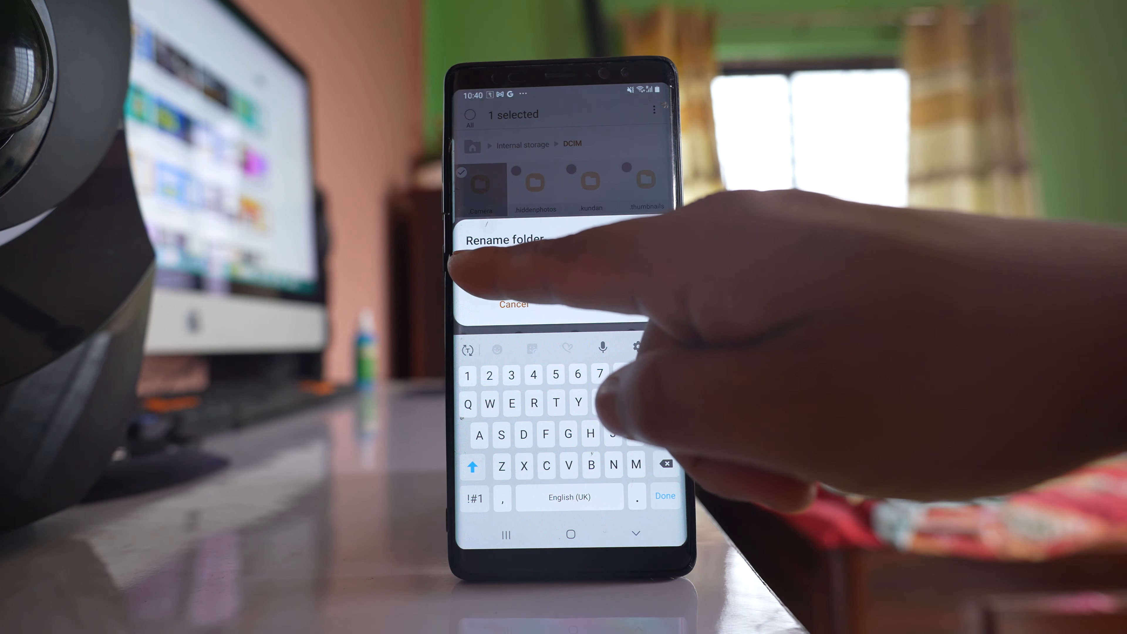